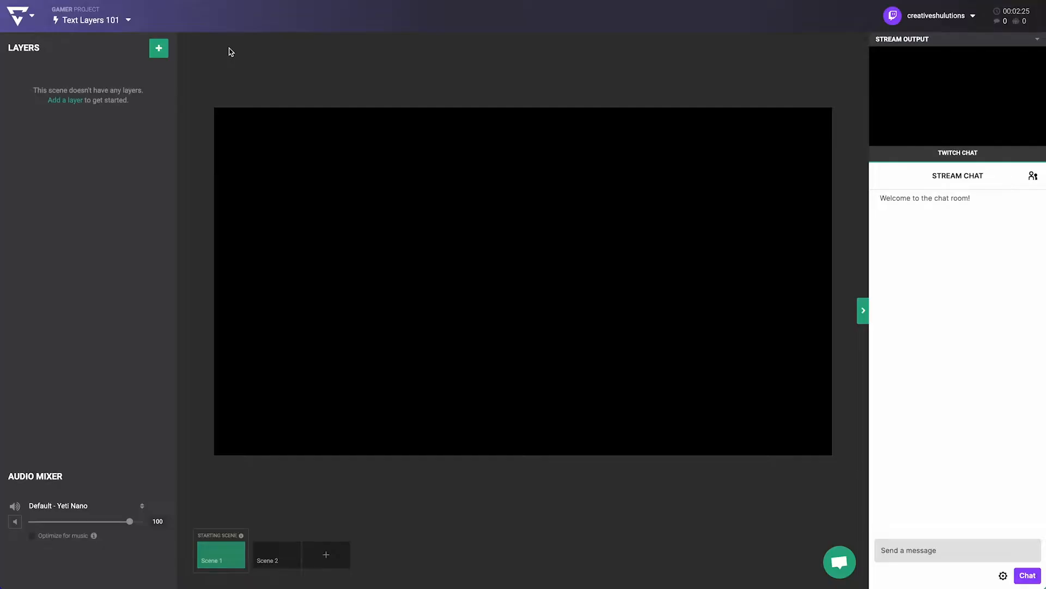
# Add a Text layer to the scene from the Layers panel's Media list.
pyautogui.click(158, 48)
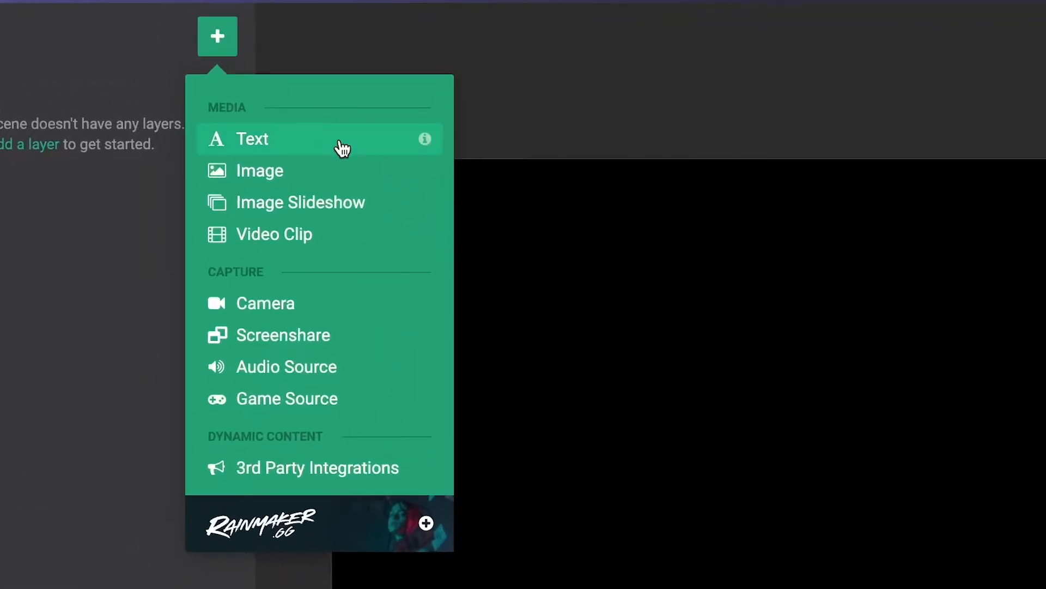
pyautogui.click(252, 139)
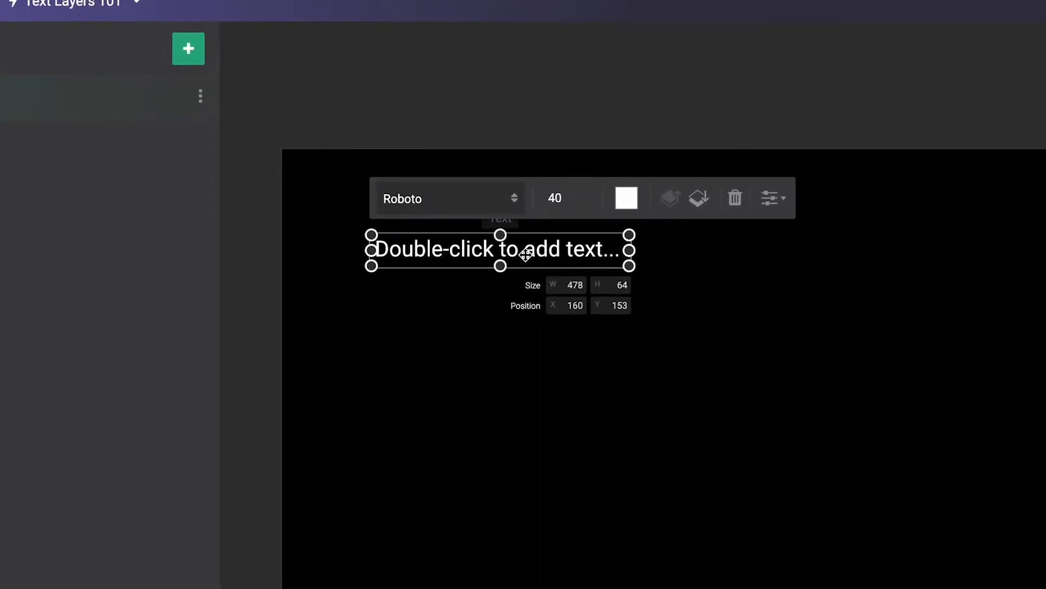
pyautogui.doubleClick(497, 249)
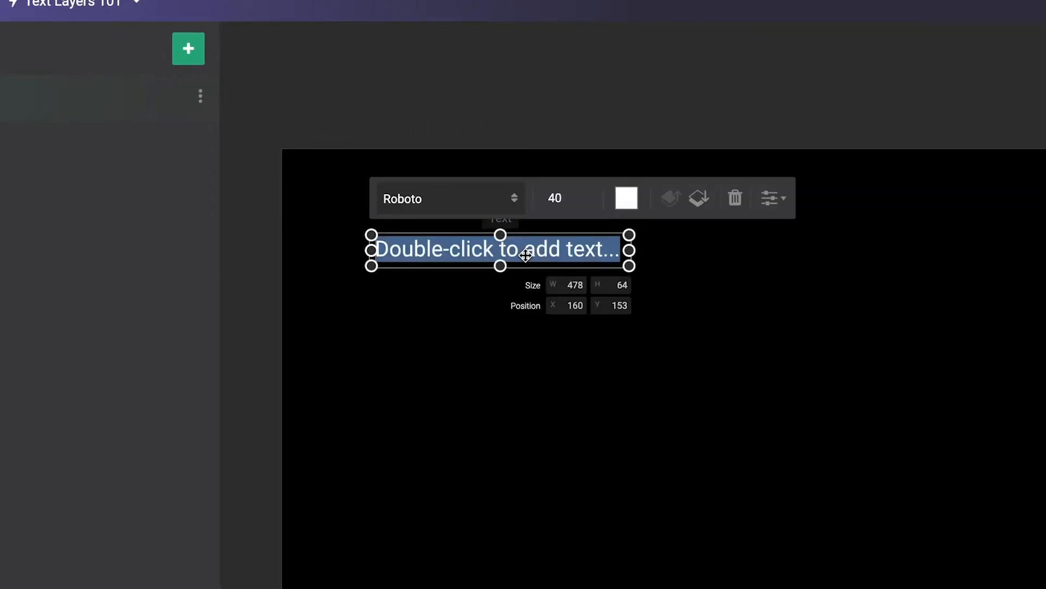
pyautogui.write('@Village_Camera_Nerd')
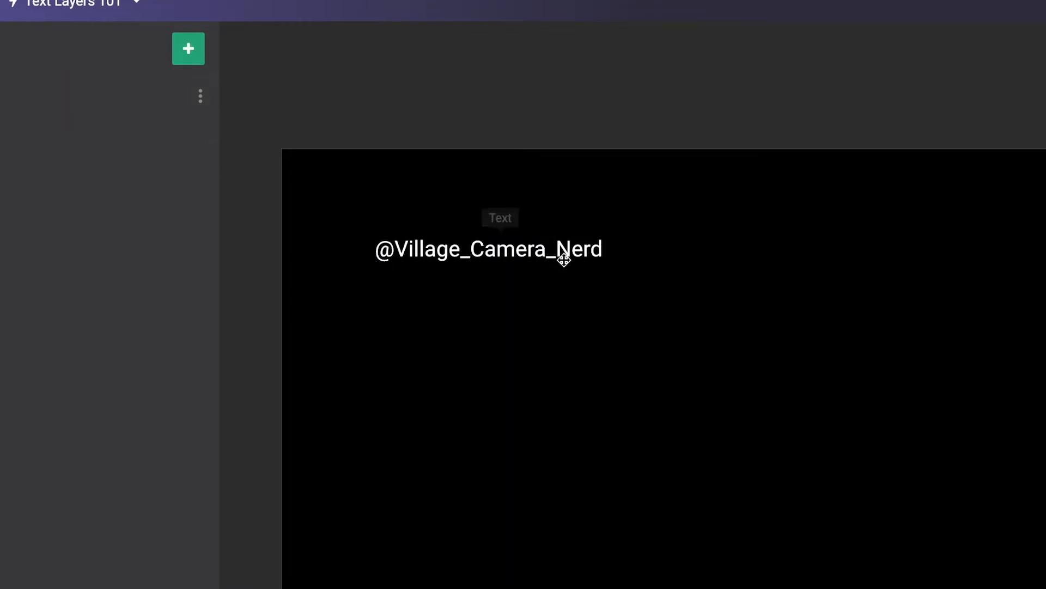
pyautogui.click(487, 249)
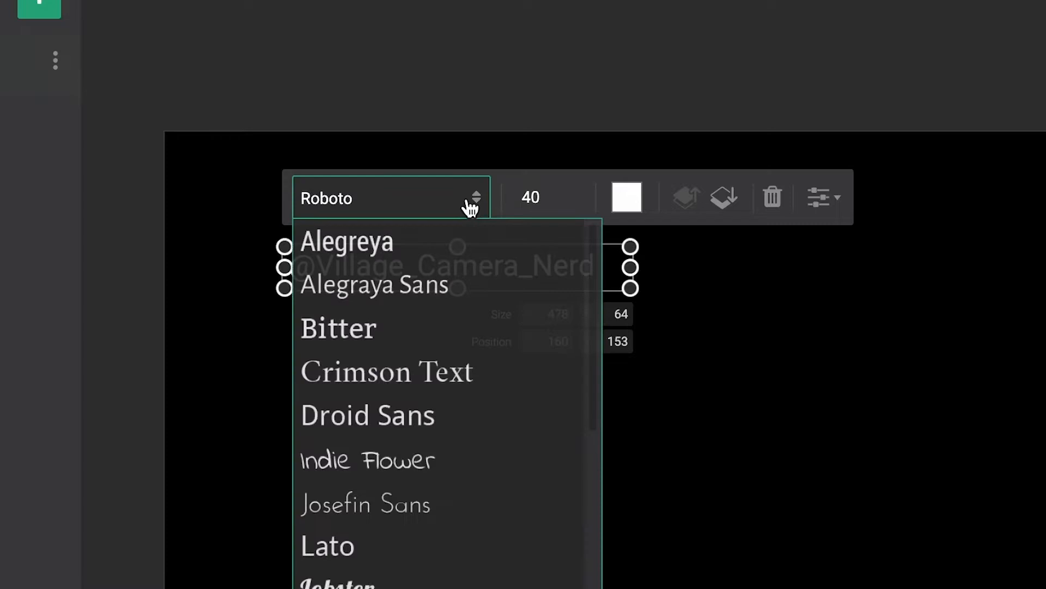
# Set the handle text to Lato font, size 80, coloured red.
pyautogui.click(327, 546)
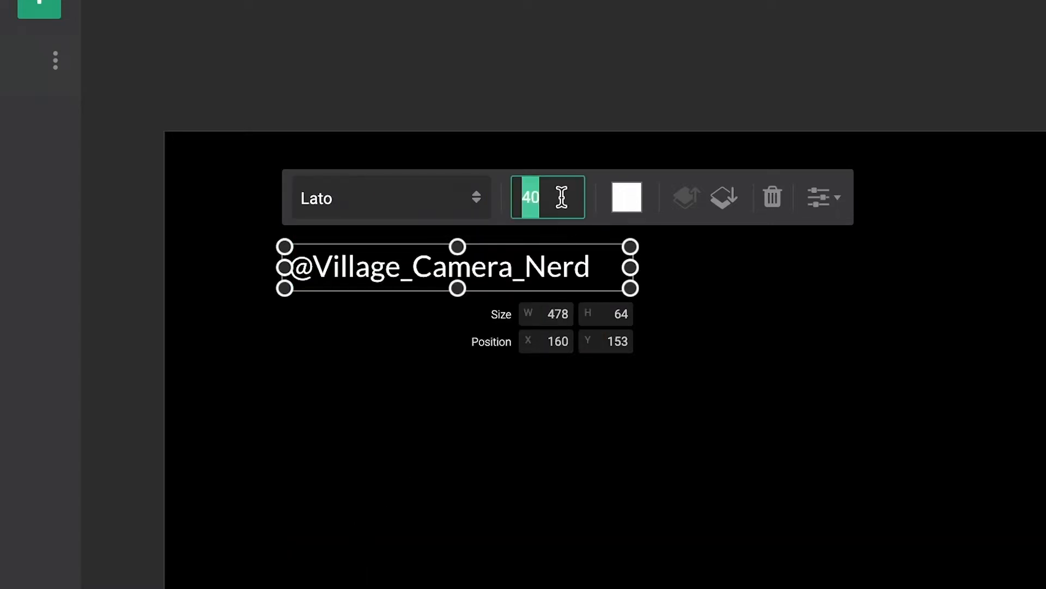
pyautogui.write('80')
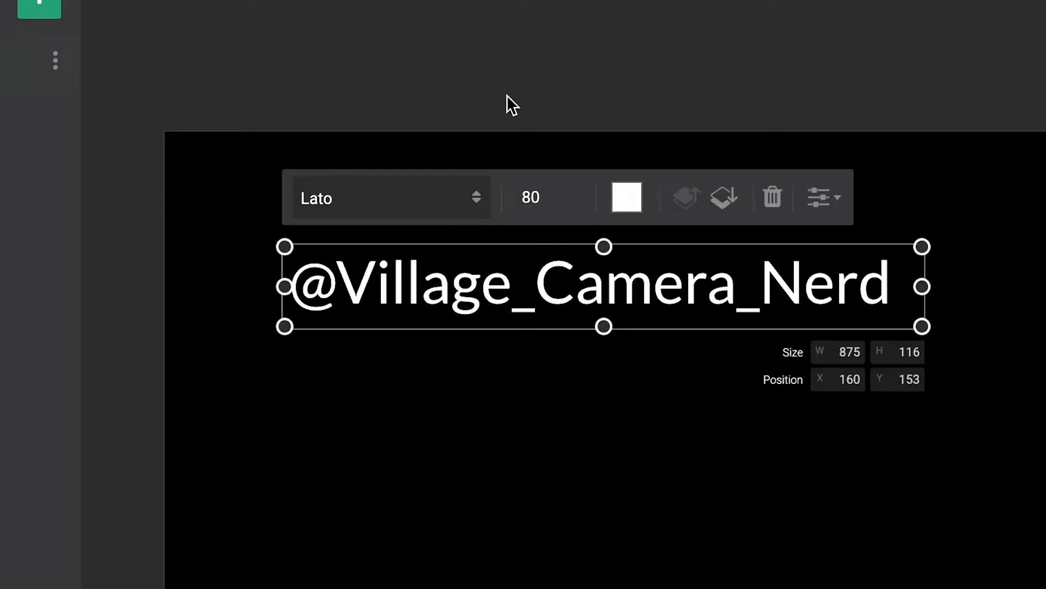
pyautogui.click(626, 196)
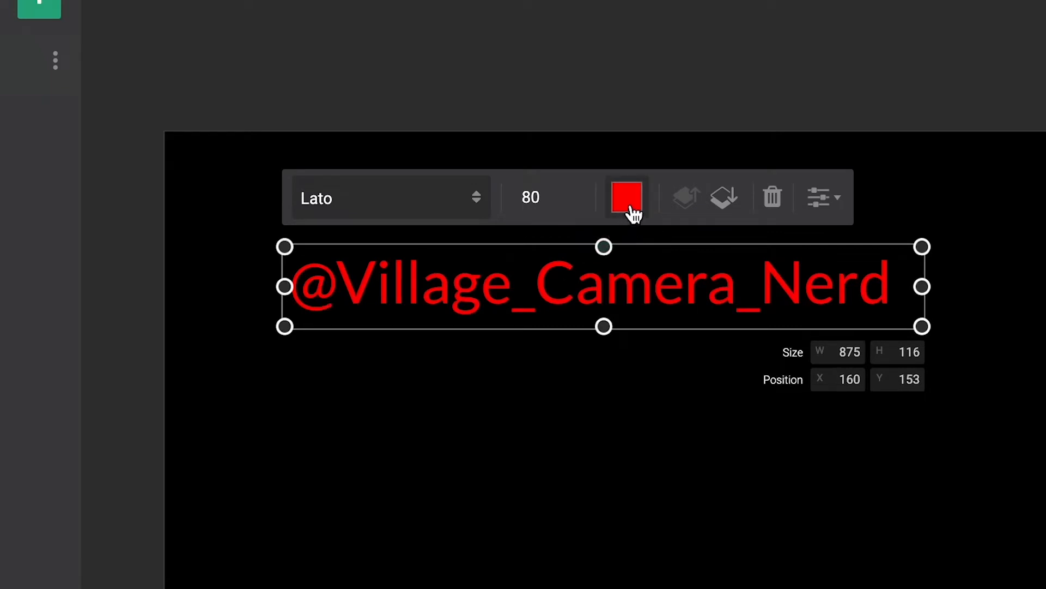
pyautogui.click(626, 197)
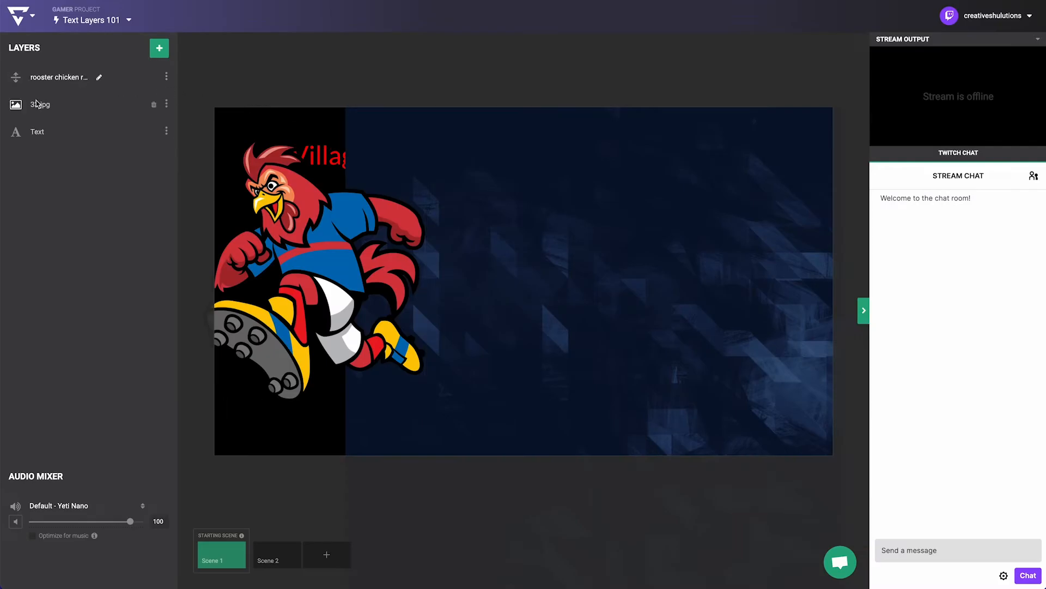
# Select the text layer in the Layers panel.
pyautogui.click(36, 132)
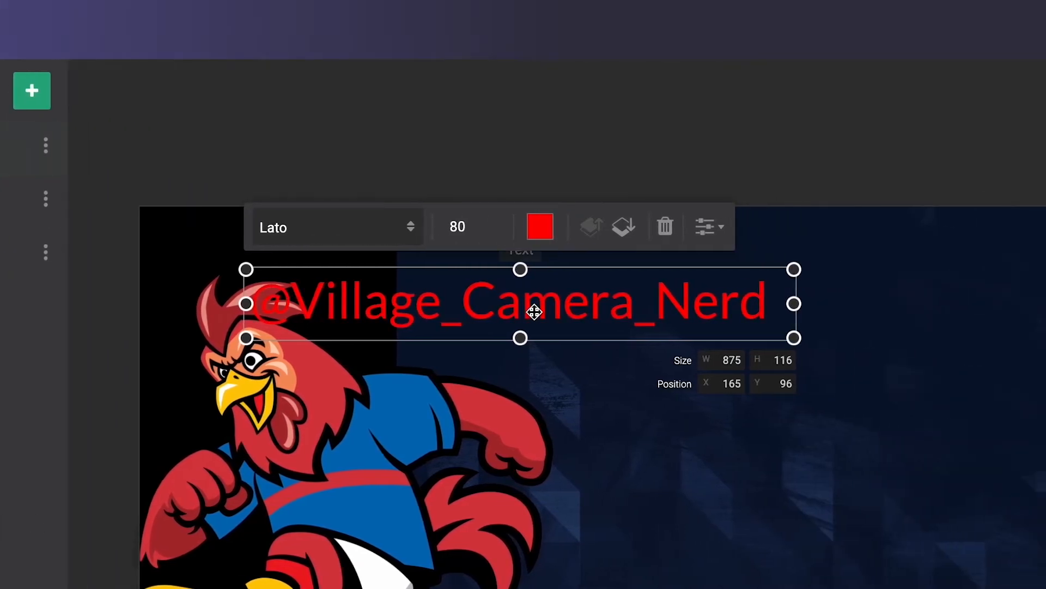
pyautogui.moveTo(665, 226)
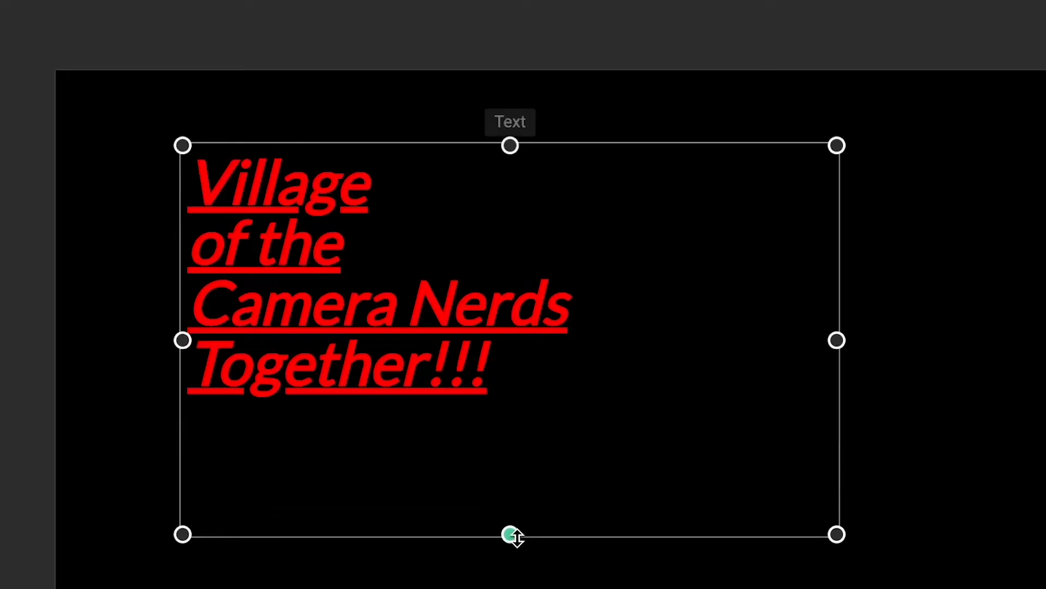
# Stretch the text box taller and center-align the text.
pyautogui.moveTo(511, 534); pyautogui.dragTo(511, 433)
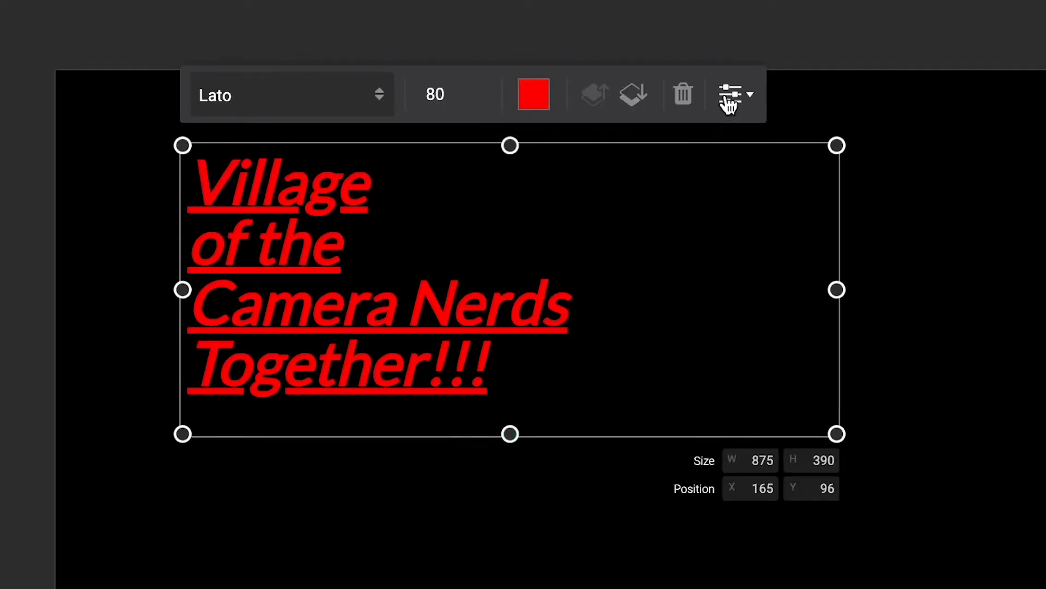
pyautogui.click(732, 93)
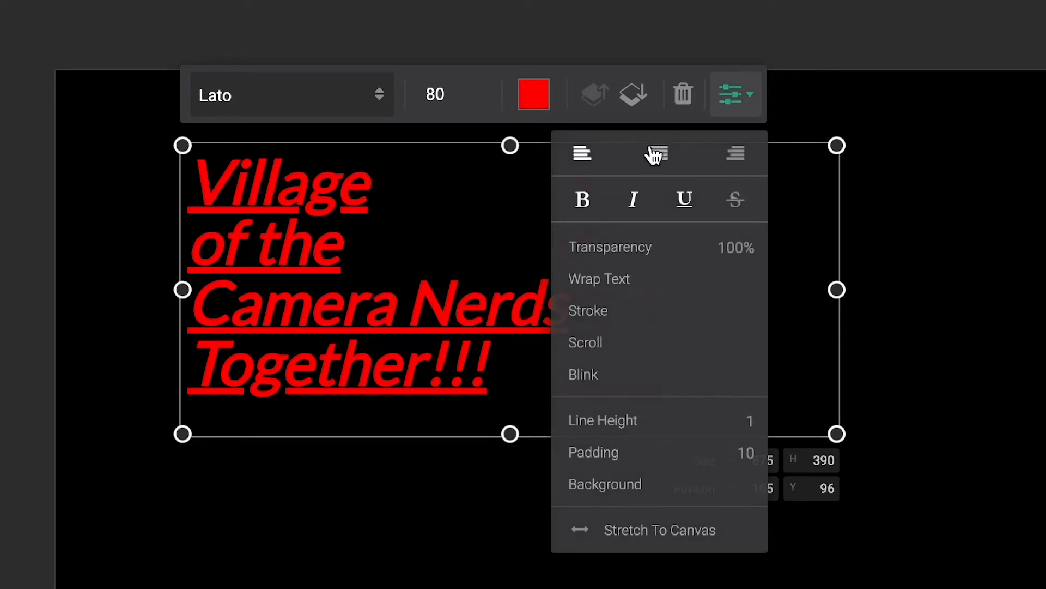
pyautogui.click(735, 153)
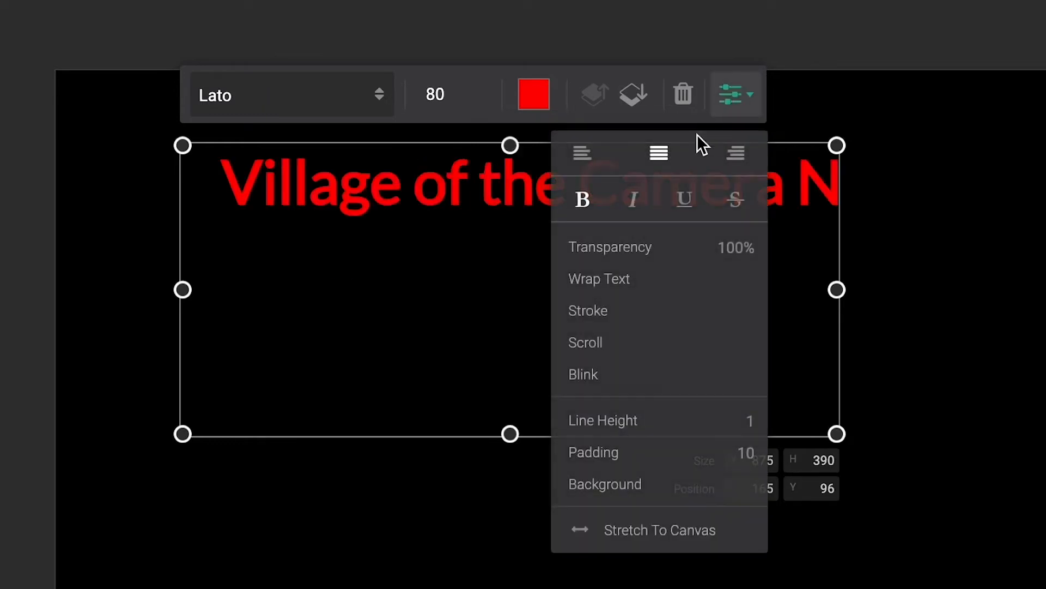
# Turn on Wrap Text and enable a size 5 outline stroke.
pyautogui.click(599, 278)
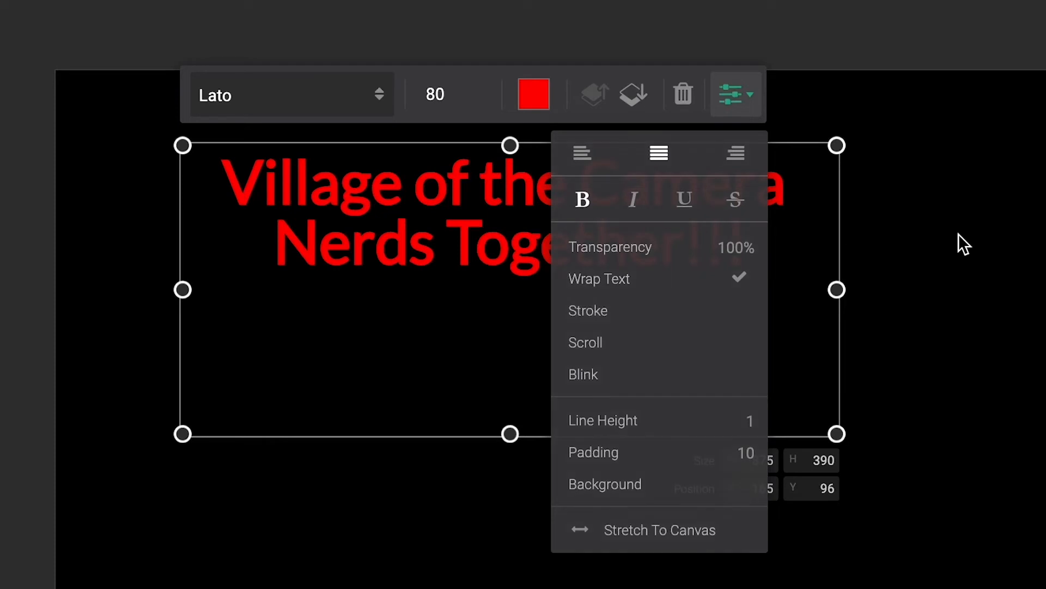
pyautogui.click(734, 95)
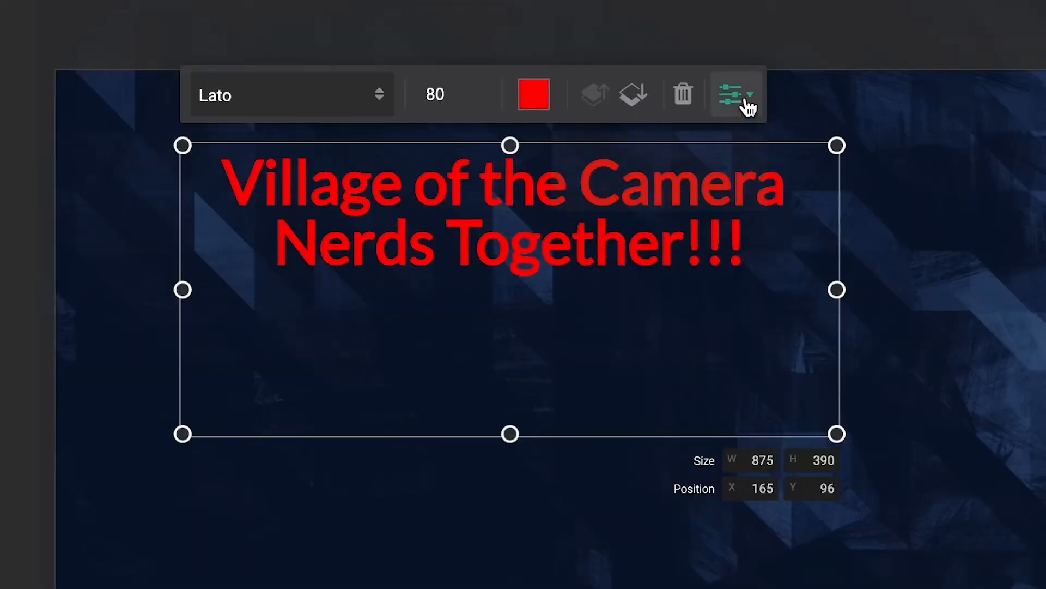
pyautogui.click(735, 94)
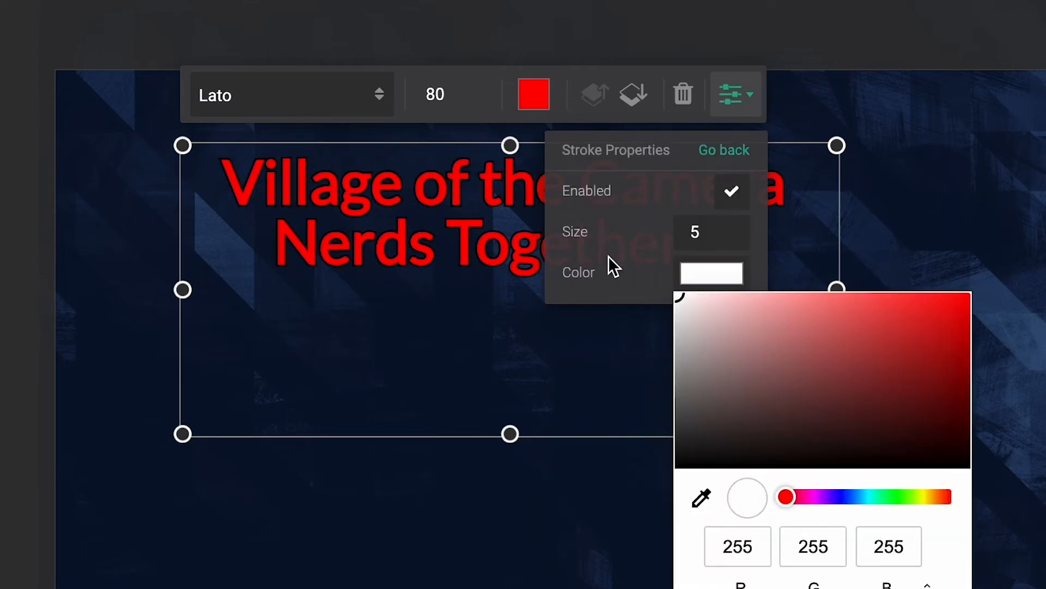
pyautogui.click(734, 94)
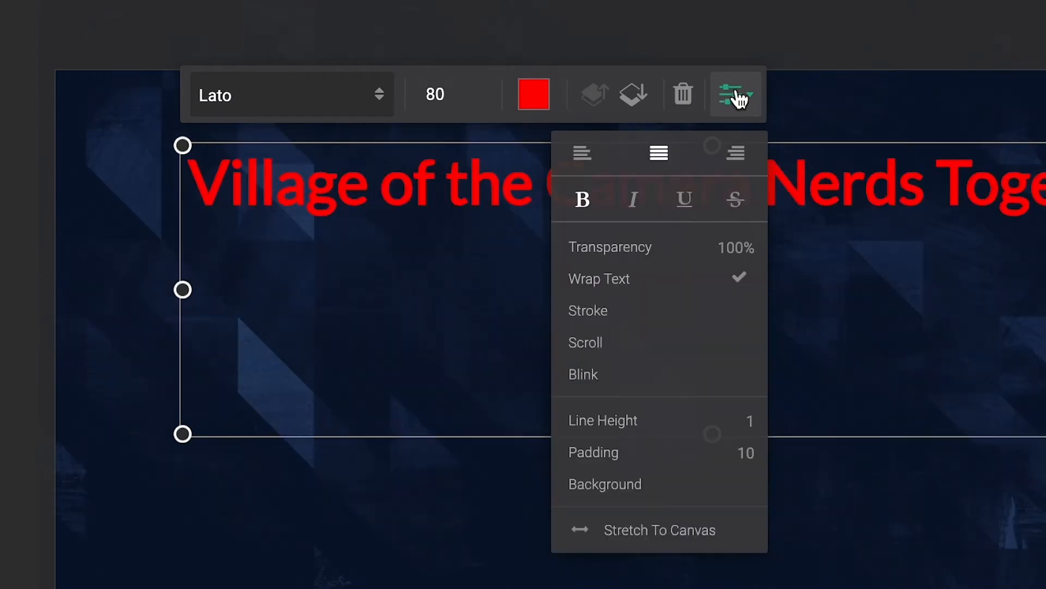
# Enable leftward scrolling on the title and slow the scroll speed.
pyautogui.click(585, 342)
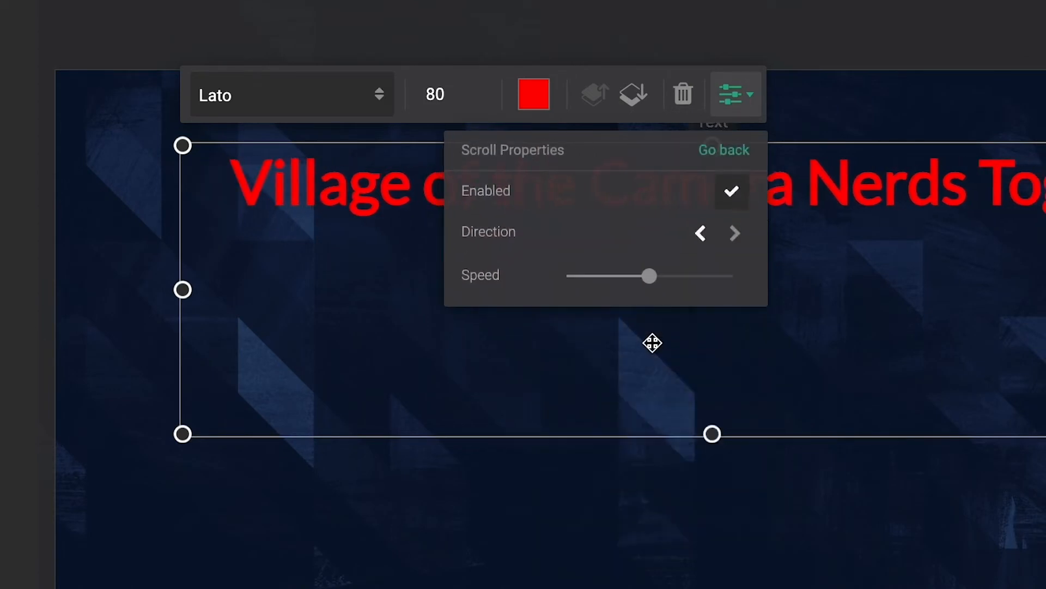
pyautogui.click(734, 233)
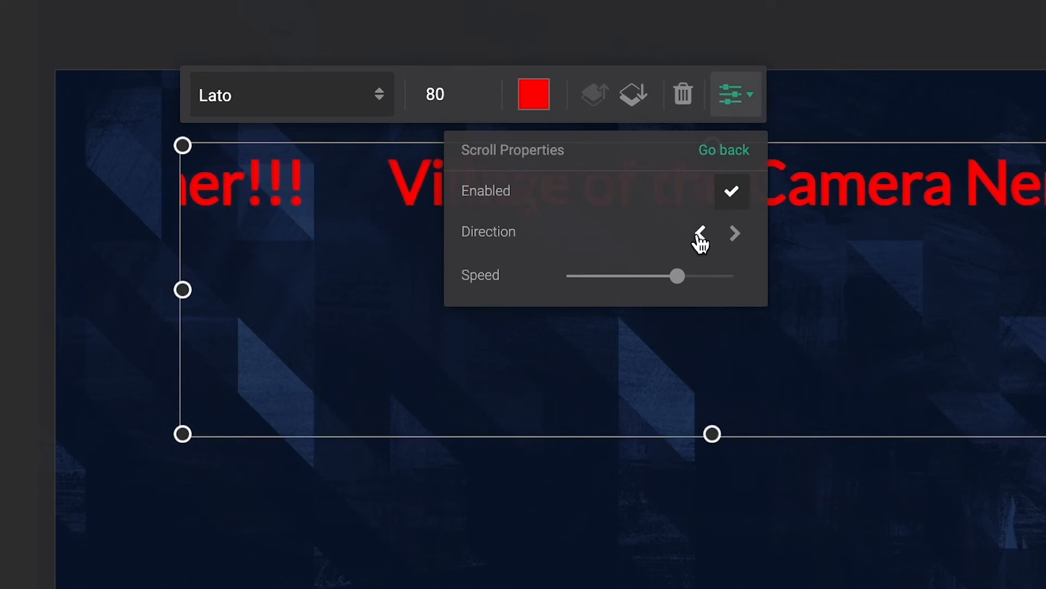
pyautogui.moveTo(677, 276); pyautogui.dragTo(607, 275)
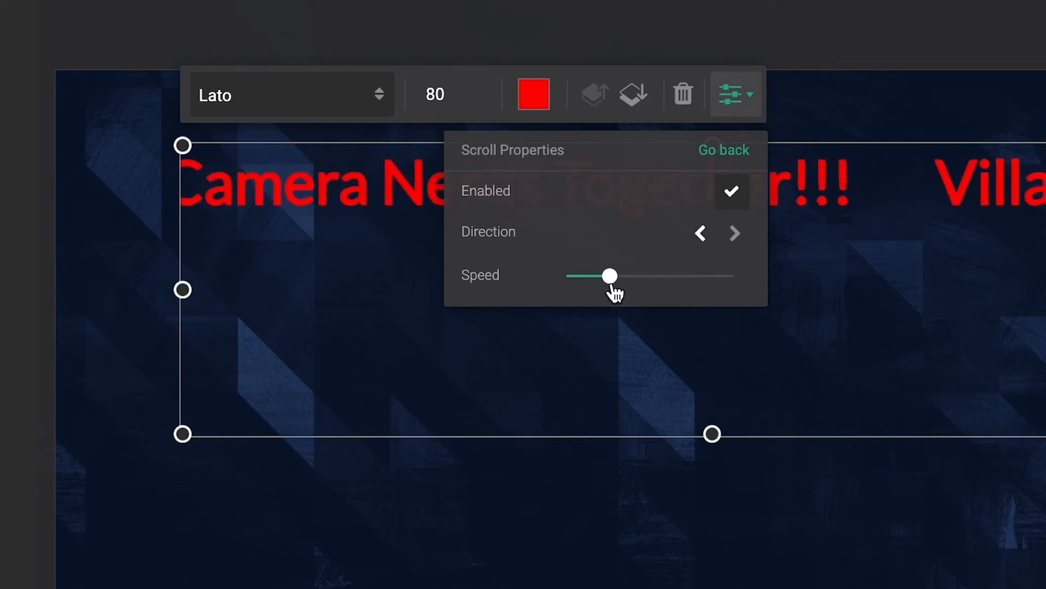
pyautogui.click(723, 149)
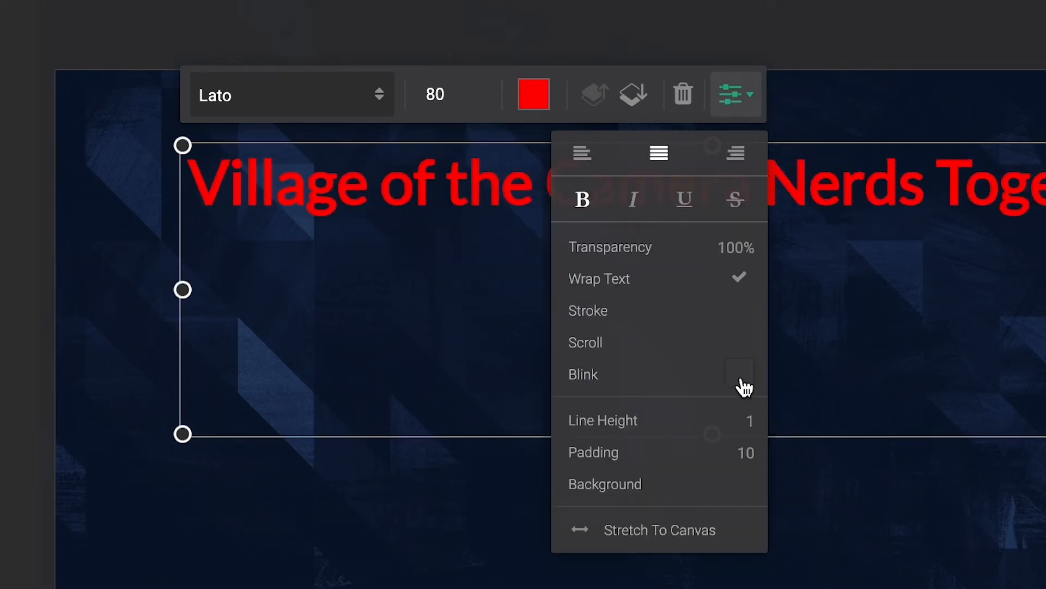
# Enable blinking on the title and set its line height to 1.5.
pyautogui.click(739, 374)
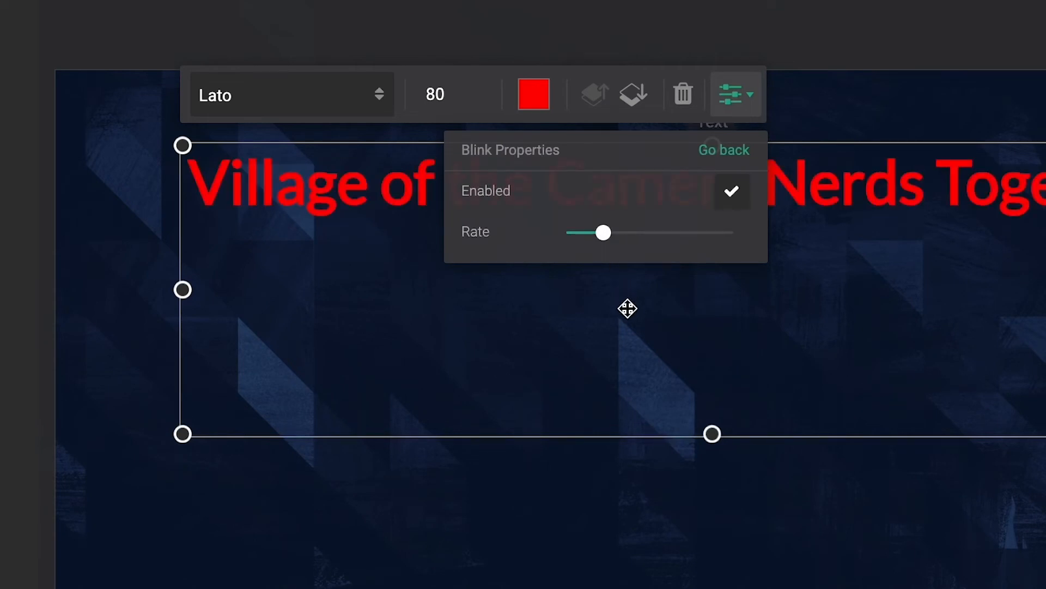
pyautogui.click(723, 149)
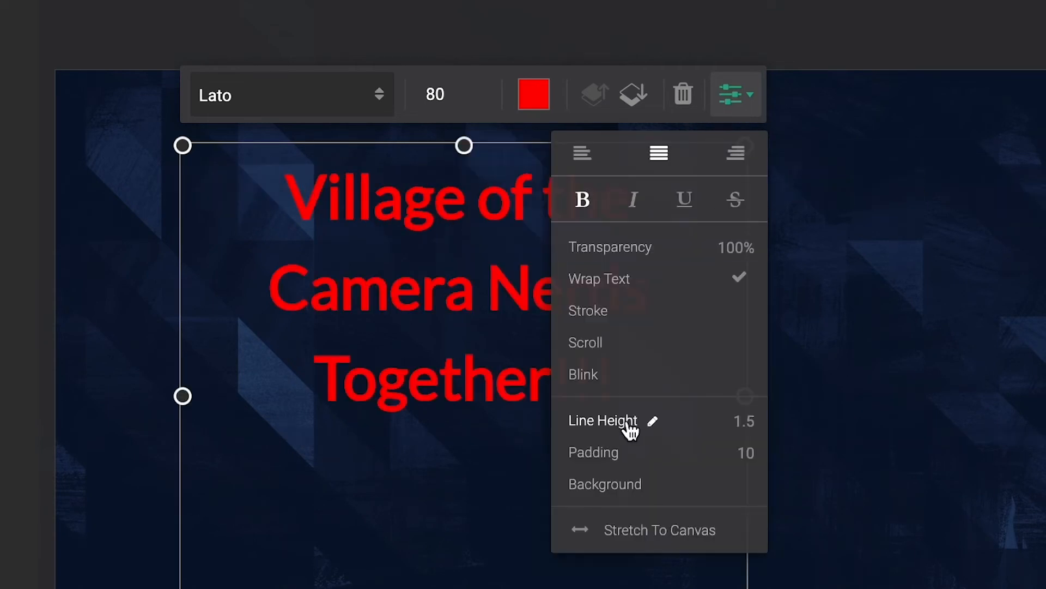
pyautogui.click(603, 421)
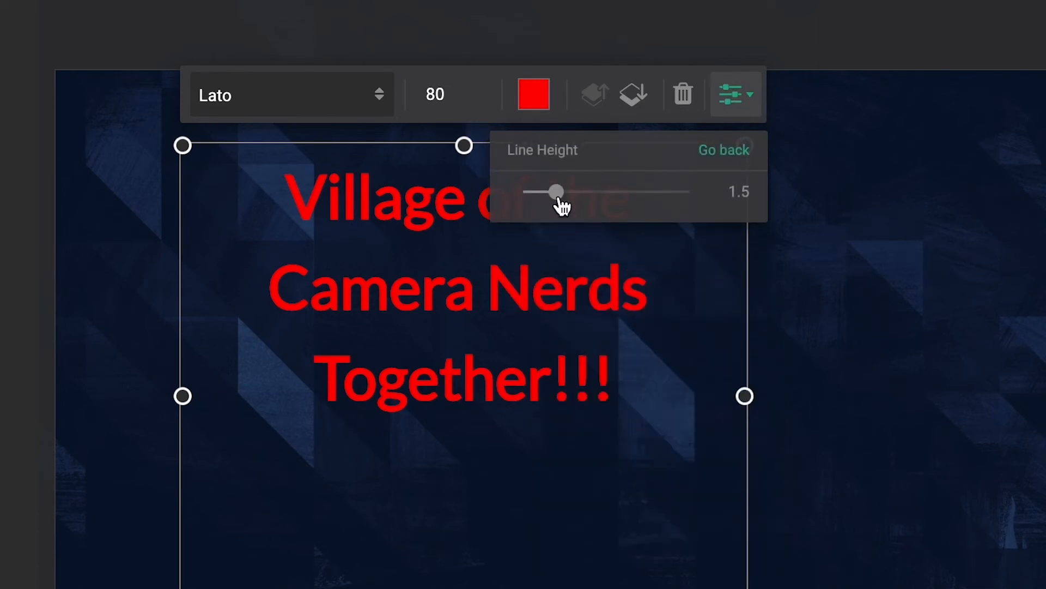
pyautogui.moveTo(558, 192); pyautogui.dragTo(540, 192)
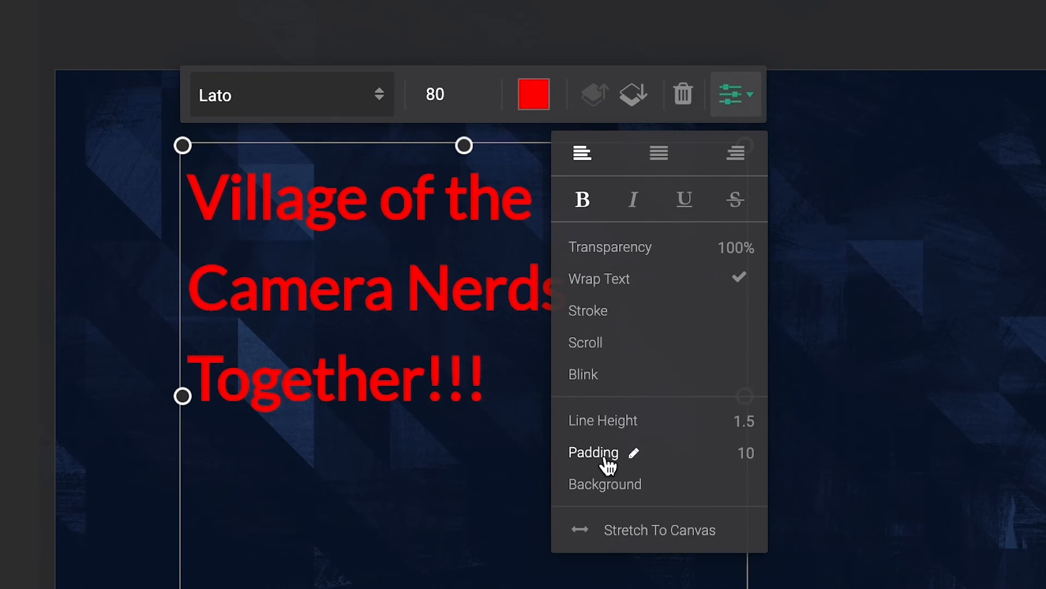
# Raise the text padding to 21 and add a dark background at 70% transparency.
pyautogui.click(594, 452)
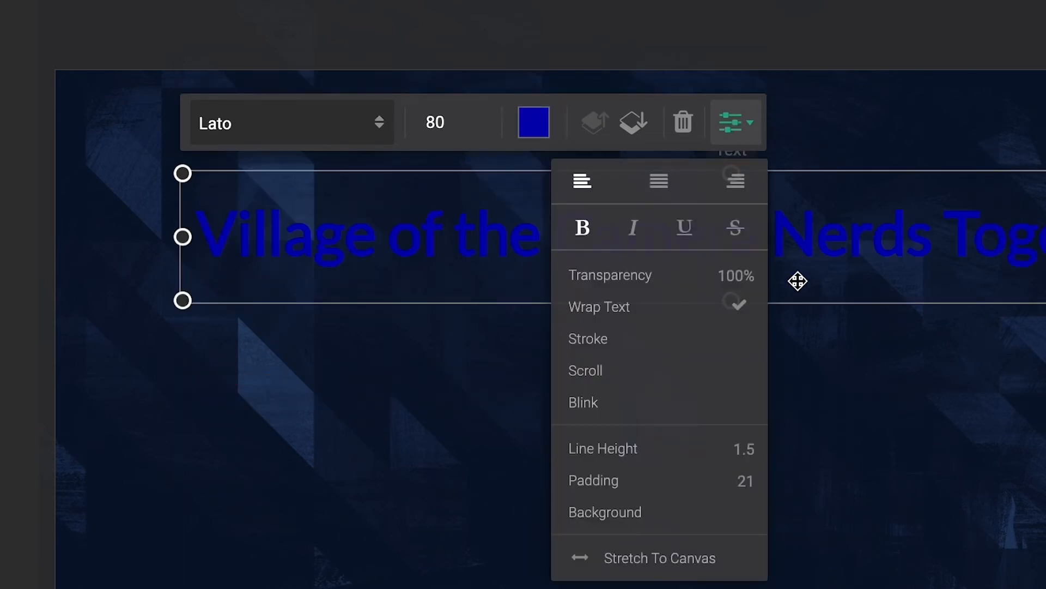
pyautogui.click(604, 511)
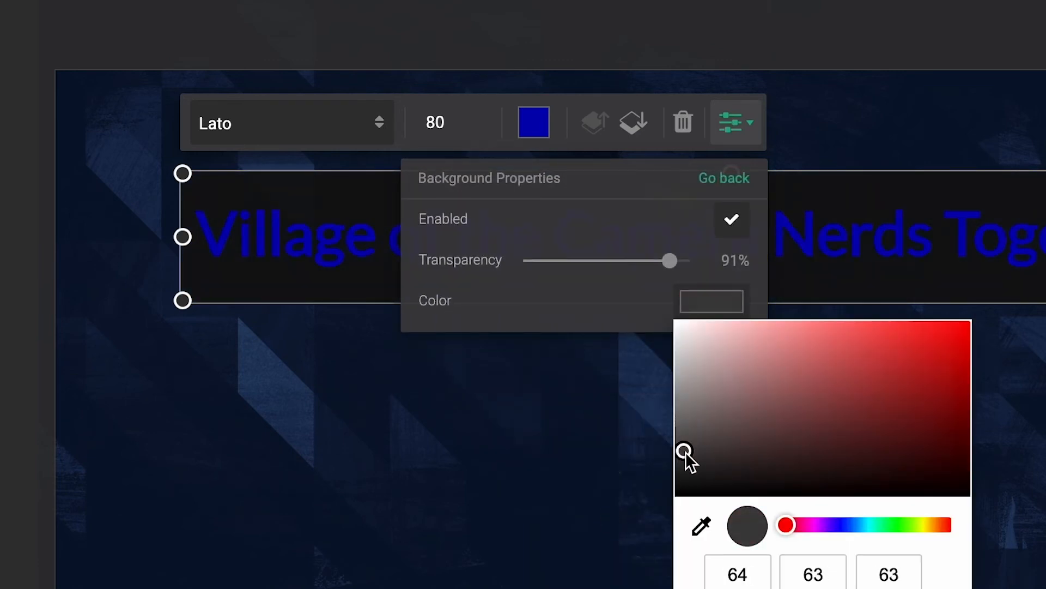
pyautogui.moveTo(670, 261); pyautogui.dragTo(637, 260)
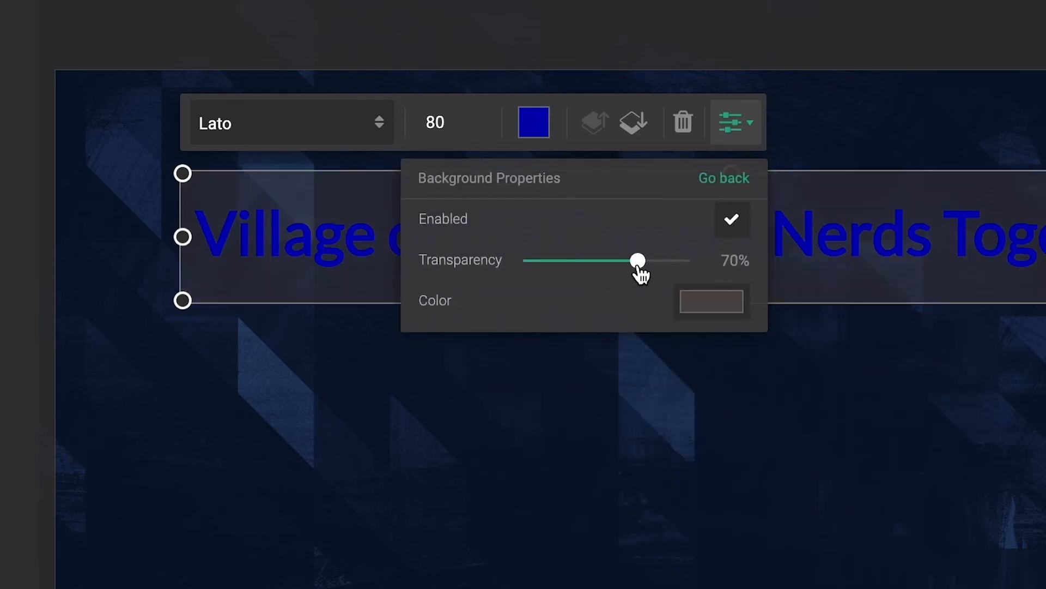